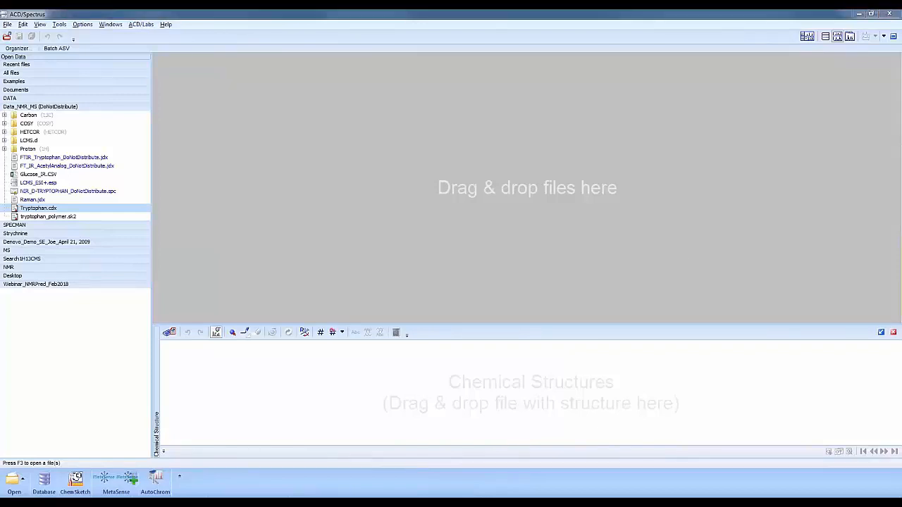
mouse_move(486, 349)
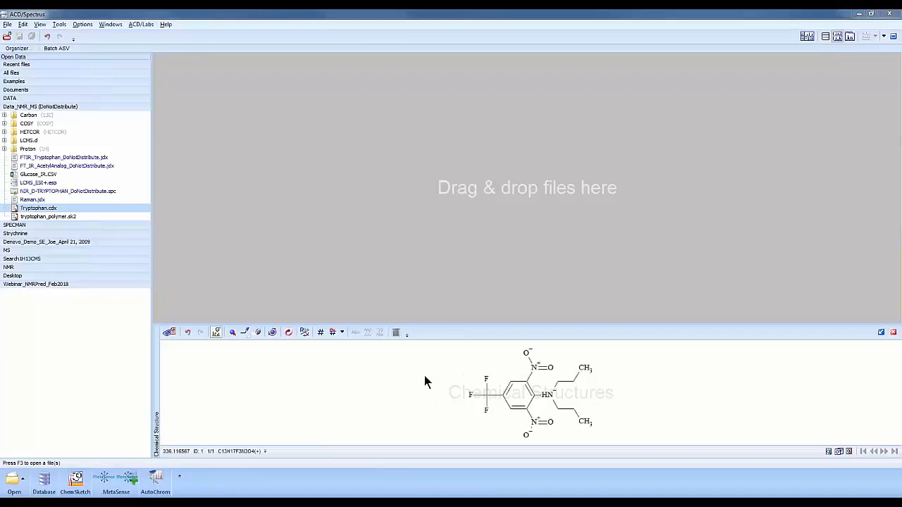
Step: Load the trifluralin salt structure, a dinitroaniline with two propyl groups, into Chemical Structures
left_click(548, 395)
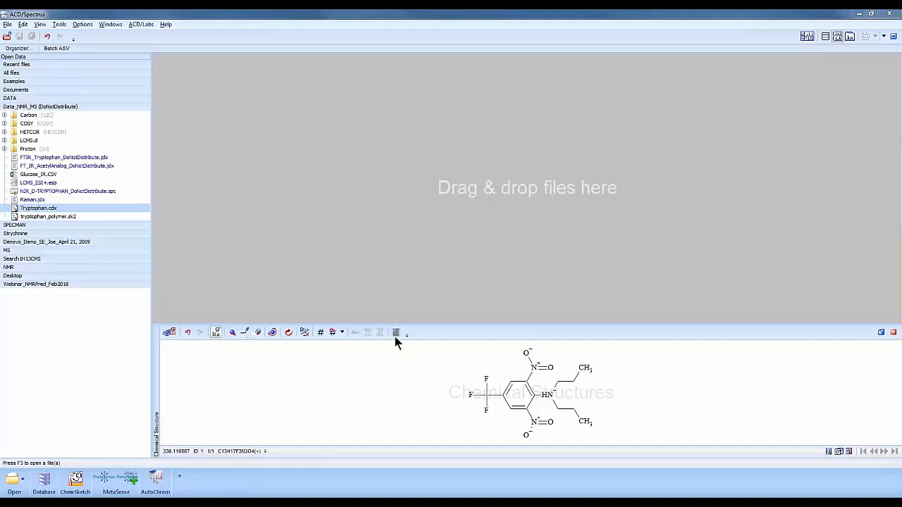
Step: Predict a 2D spectrum with N,H COSY correlation and the N,H COSY, Long-Range experiment
left_click(396, 332)
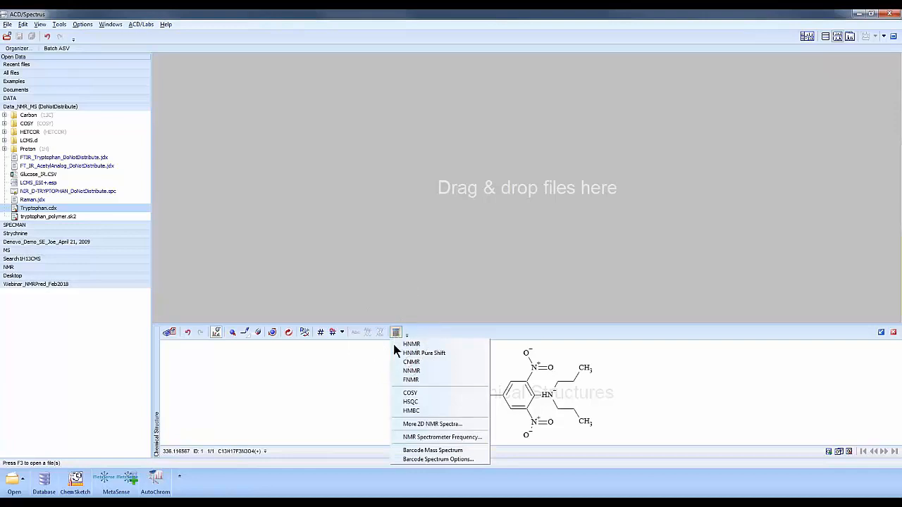
mouse_move(431, 423)
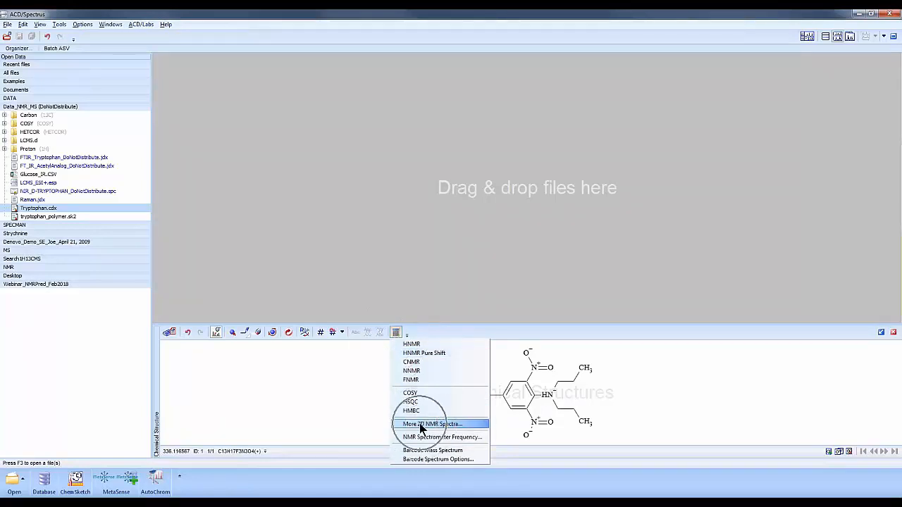
left_click(429, 423)
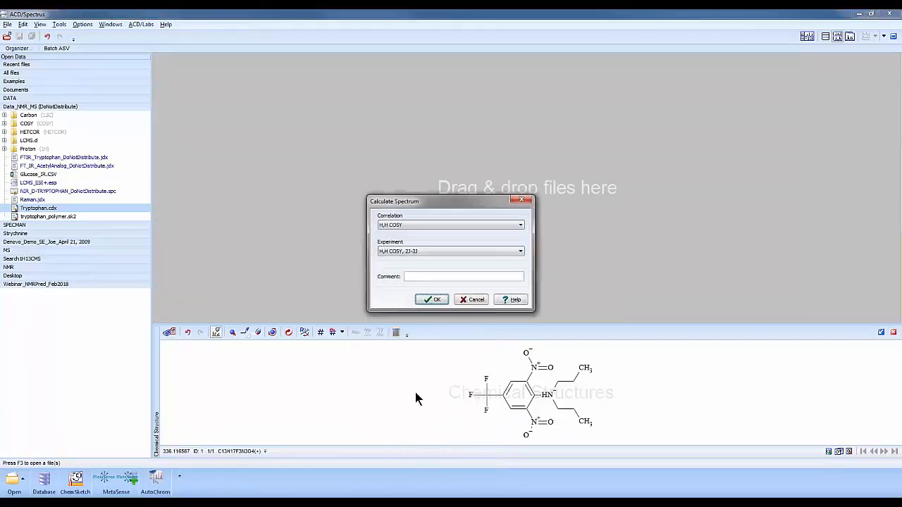
left_click(520, 225)
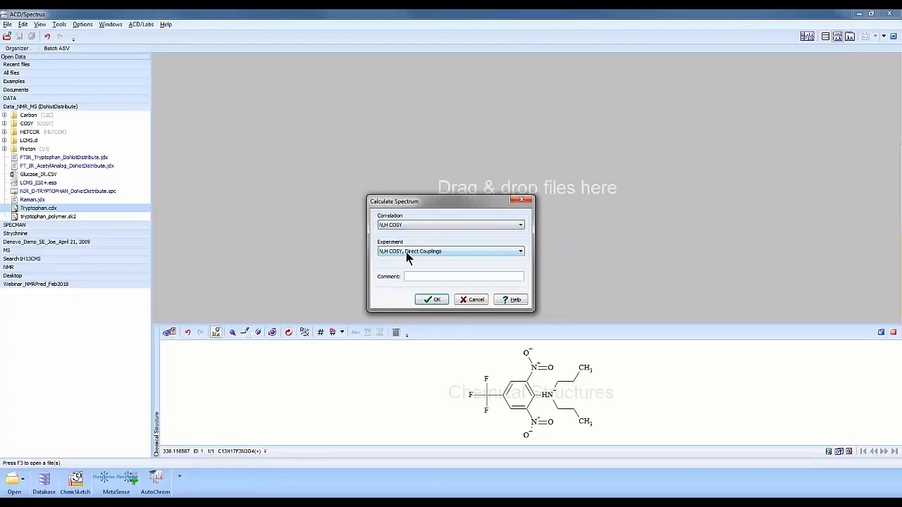
left_click(520, 251)
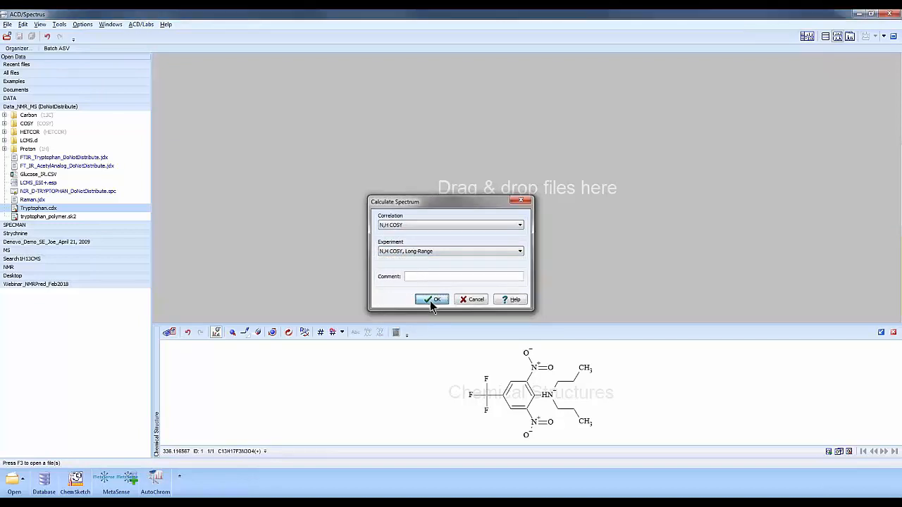
left_click(431, 299)
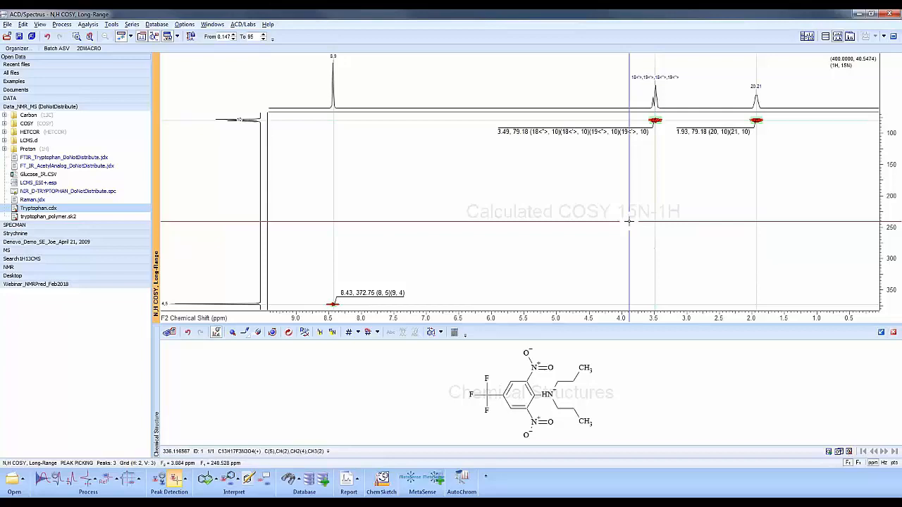
mouse_move(491, 247)
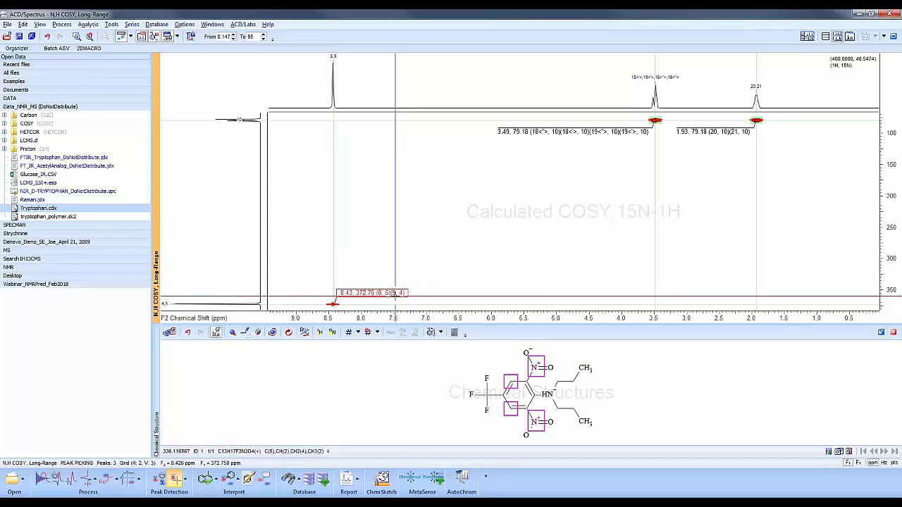
mouse_move(578, 148)
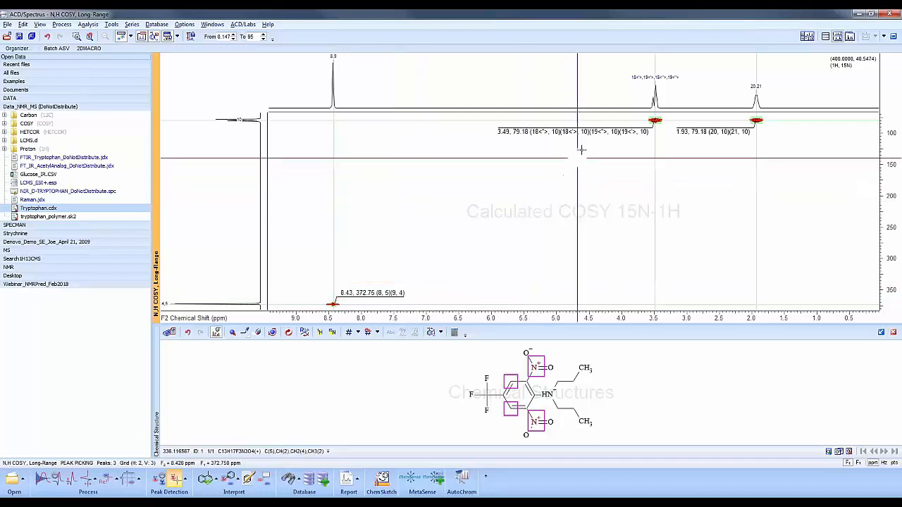
Step: Inspect the calculated long-range COSY, mapping the 3.49/79.18 peak to the amine nitrogen and CH2 groups
left_click(585, 121)
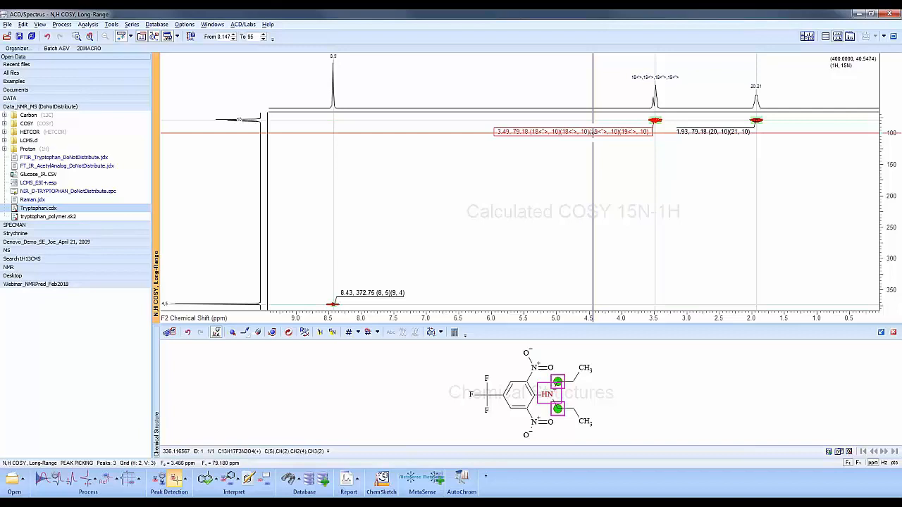
mouse_move(564, 139)
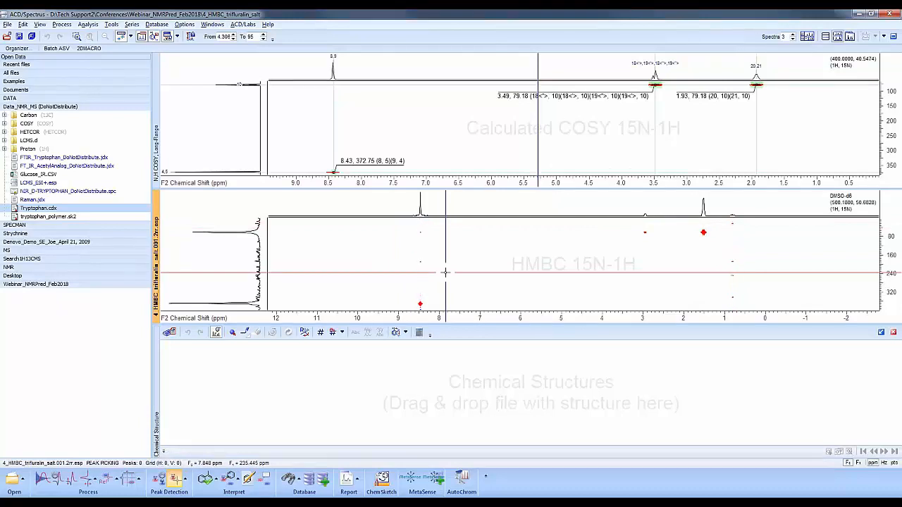
mouse_move(666, 247)
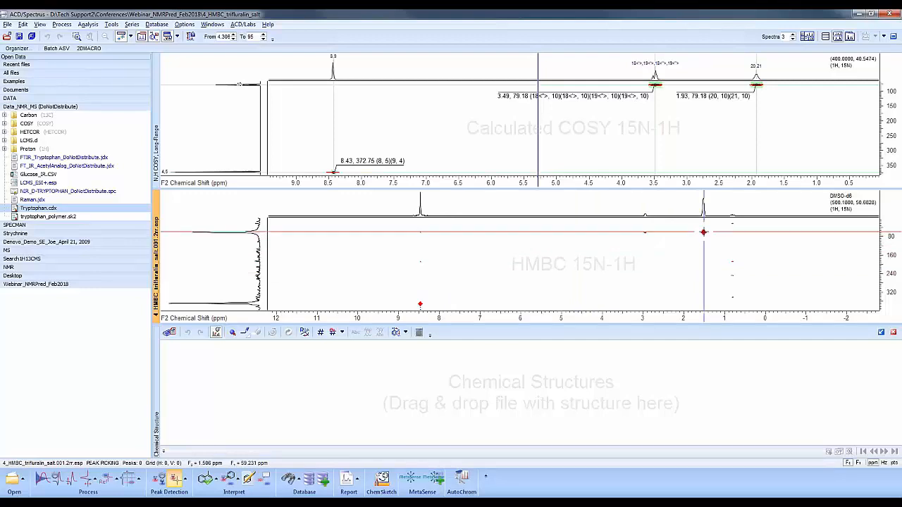
mouse_move(703, 232)
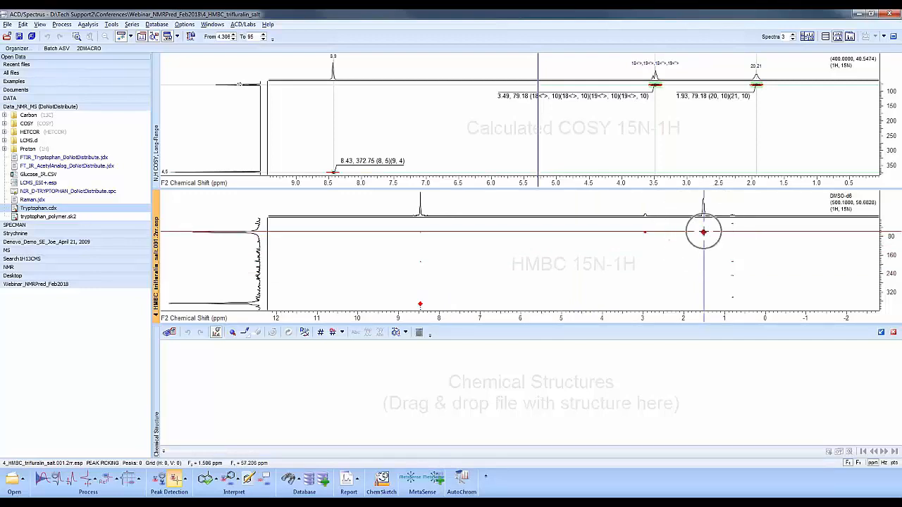